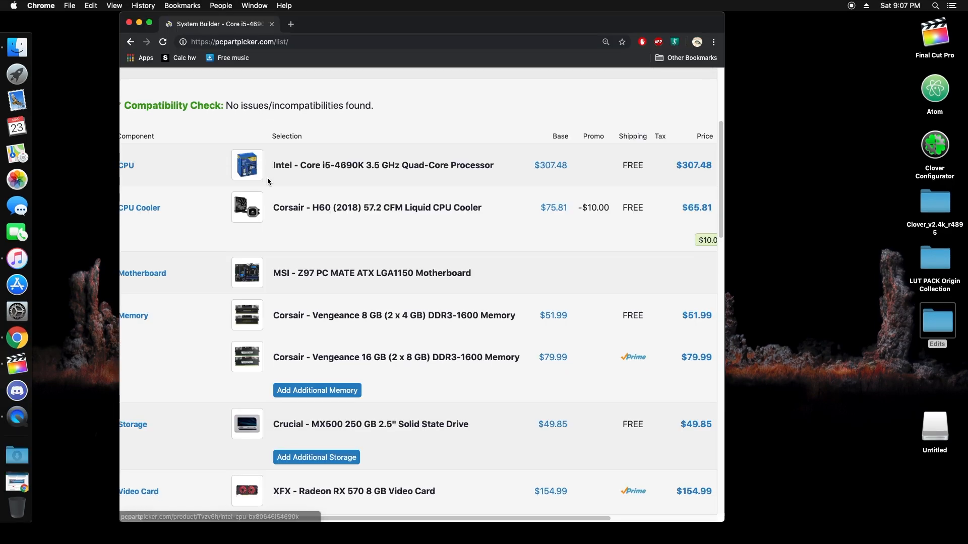
Step: Scroll the PCPartPicker build list from the CPU row down to the $869.99 total after rebates
scroll("down", 3)
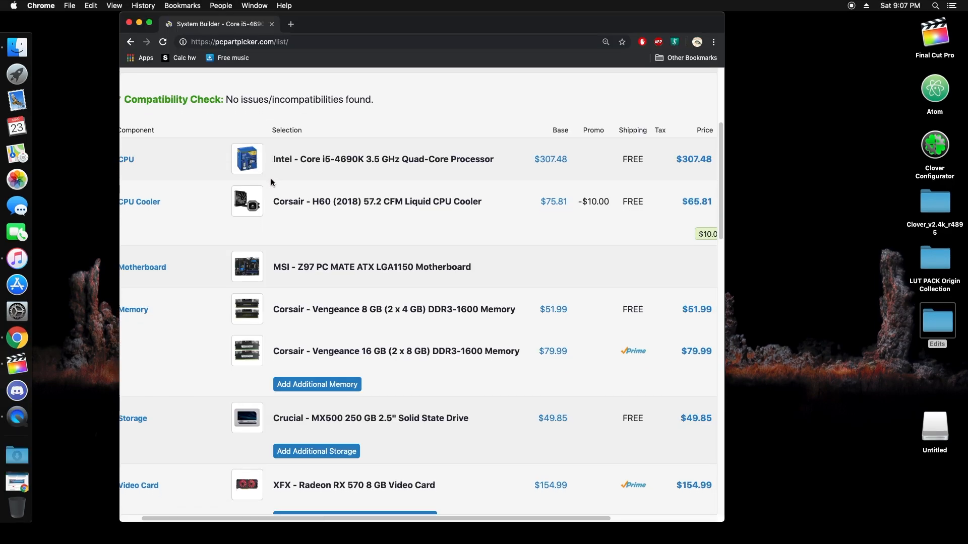
scroll("down", 3)
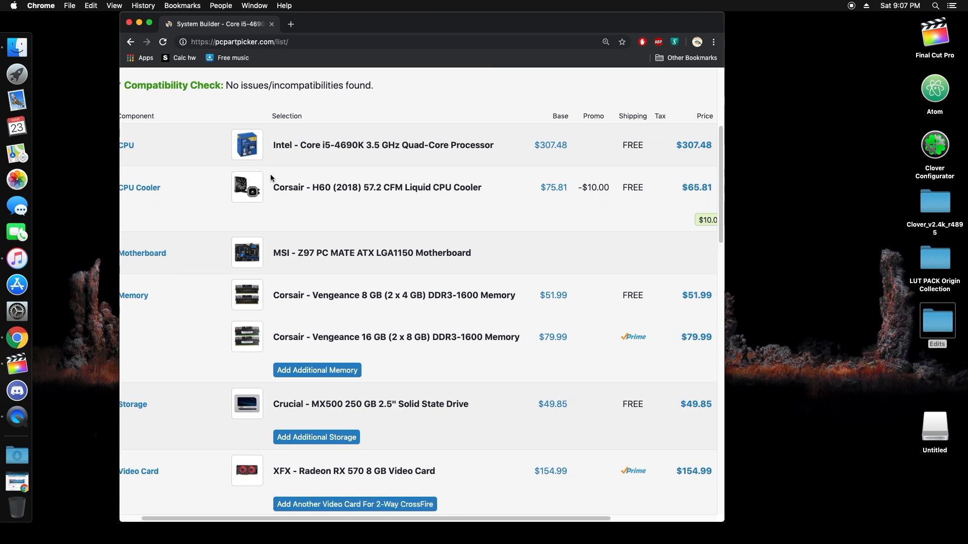
scroll("down", 3)
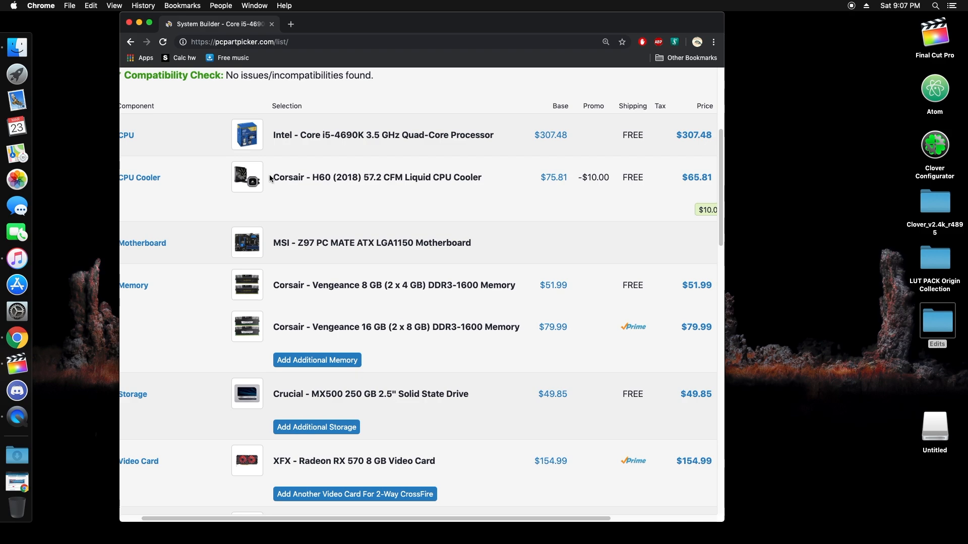
scroll("down", 3)
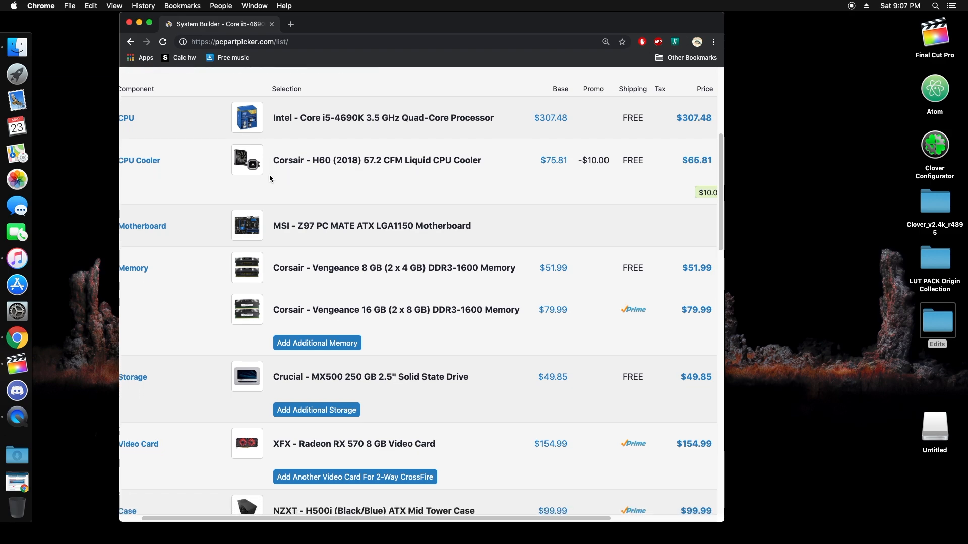
scroll("down", 3)
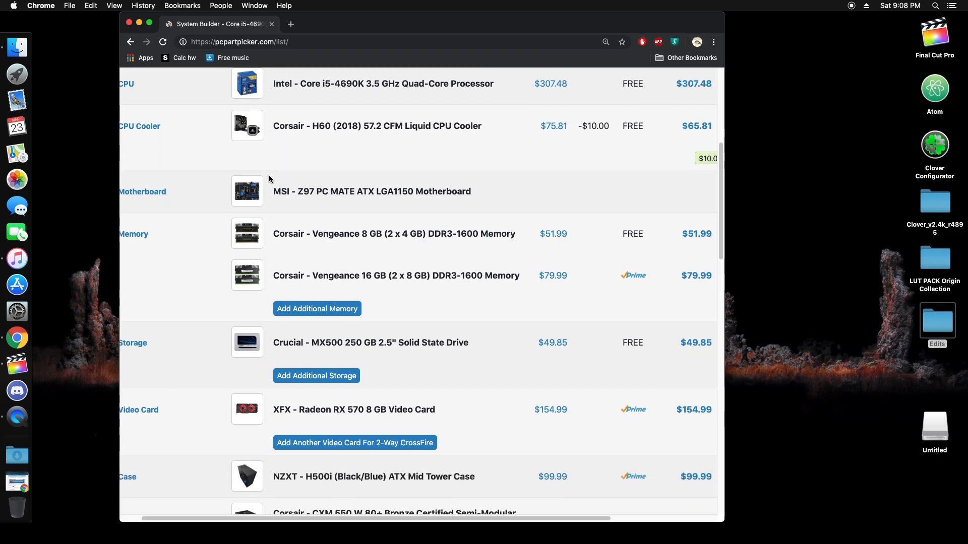
scroll("down", 3)
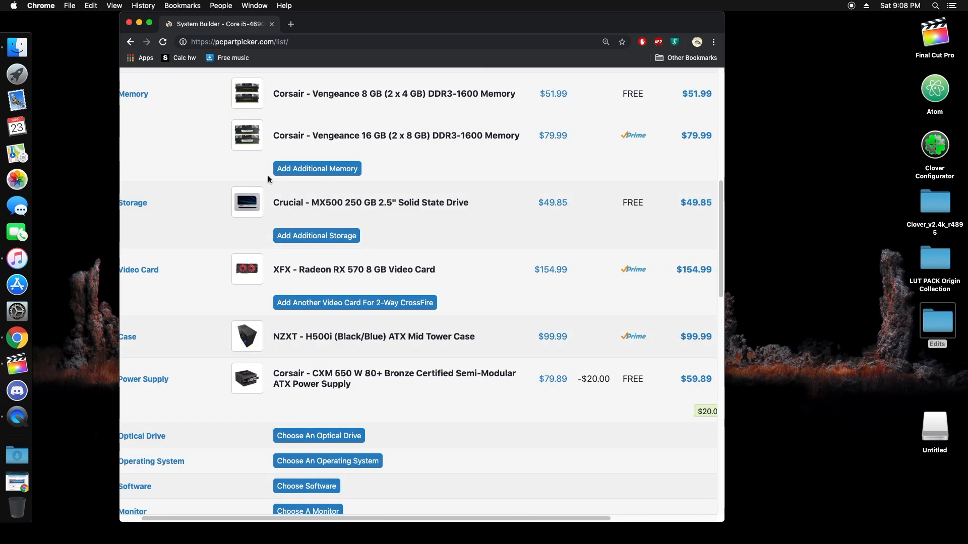
scroll("down", 3)
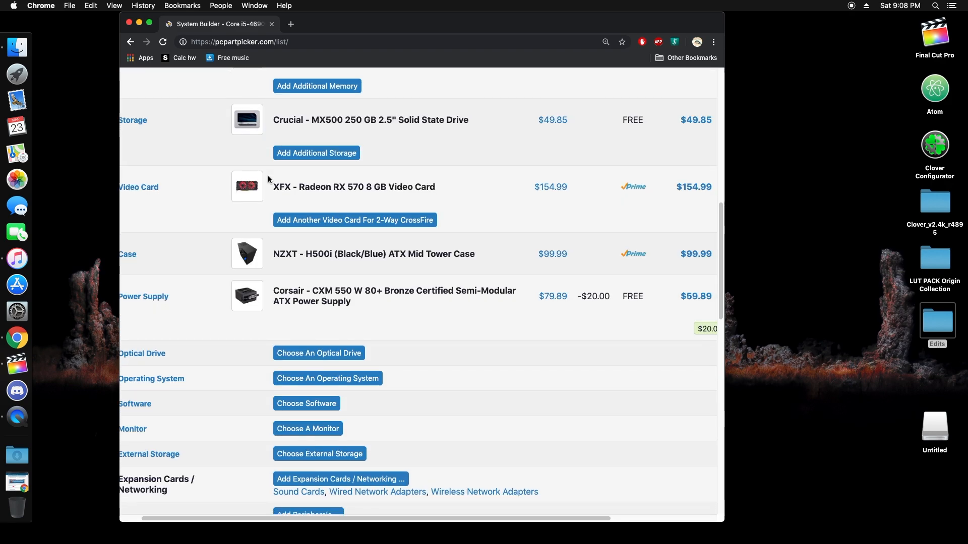
scroll("down", 3)
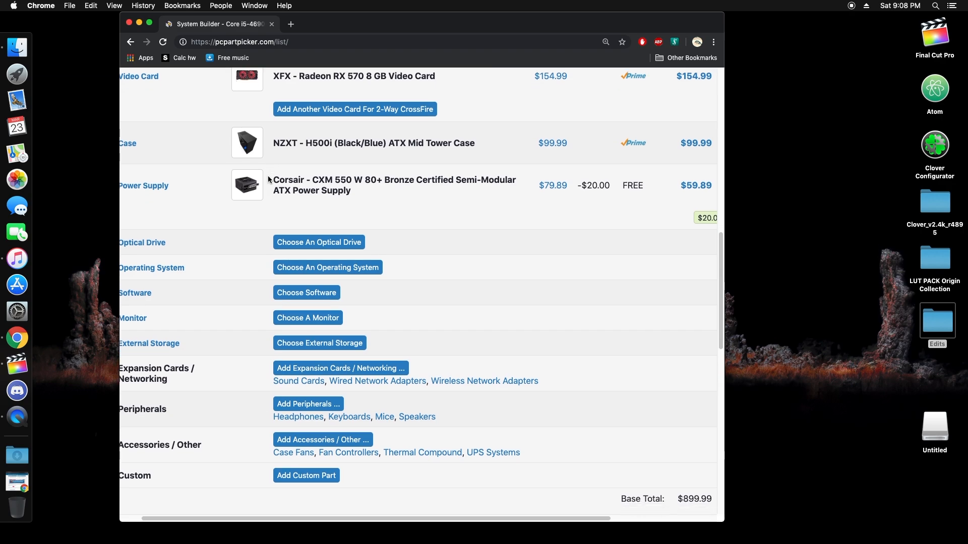
scroll("down", 3)
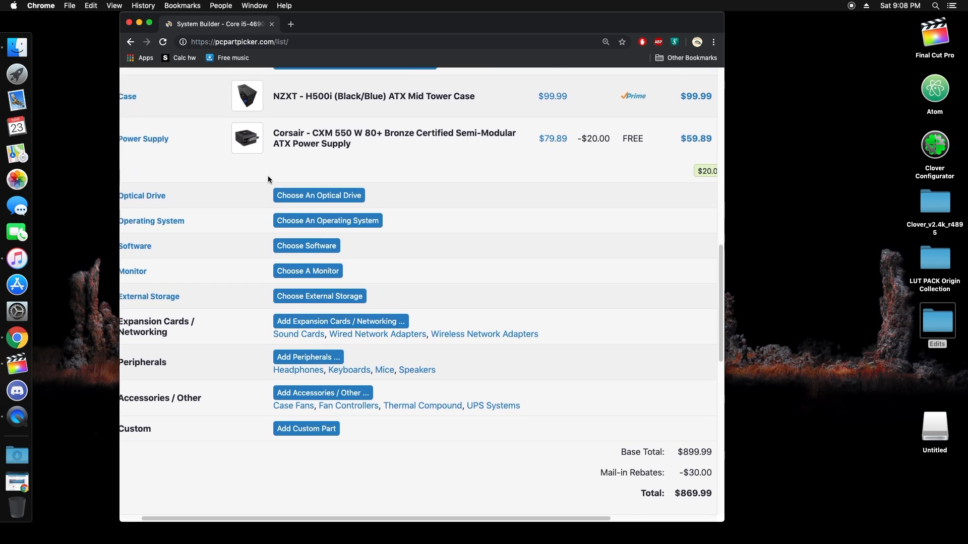
scroll("down", 3)
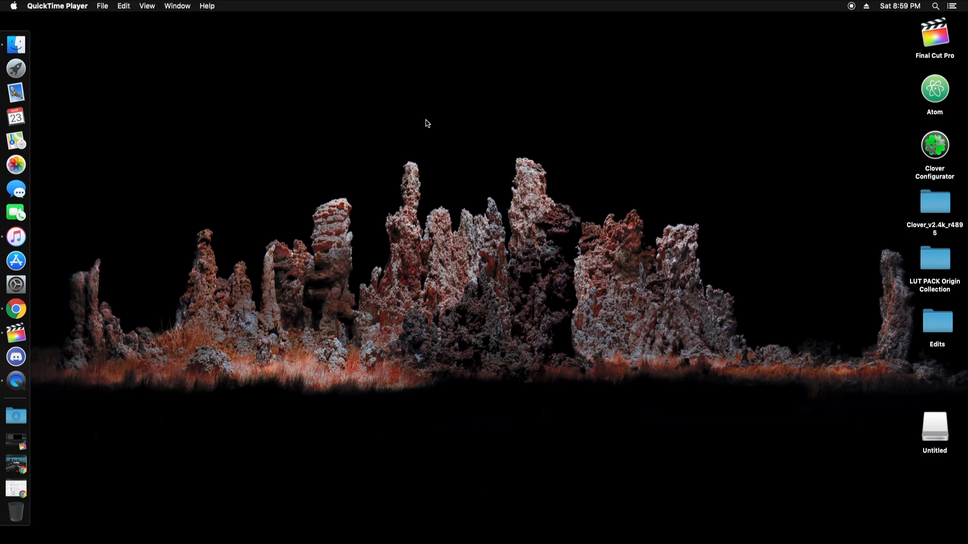
left_click(15, 189)
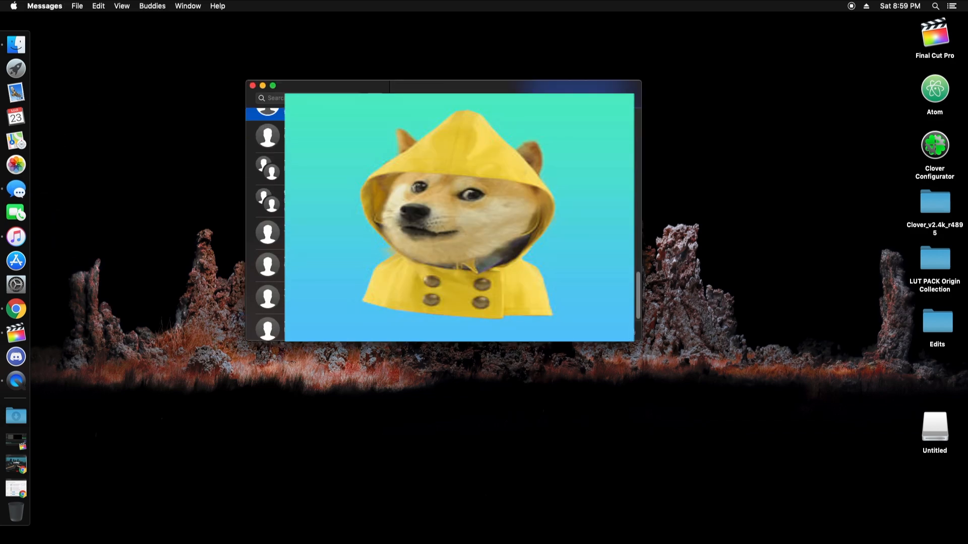
left_click(252, 85)
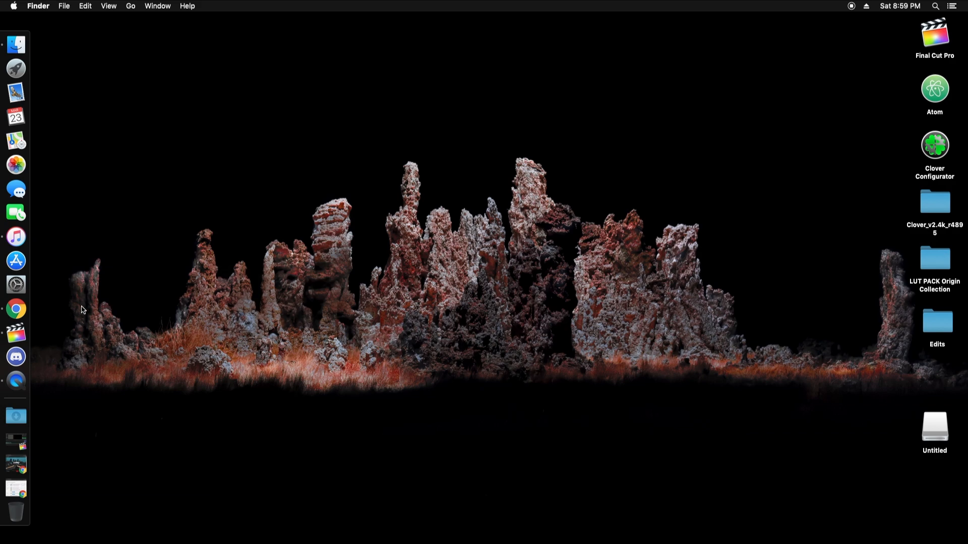
mouse_move(17, 188)
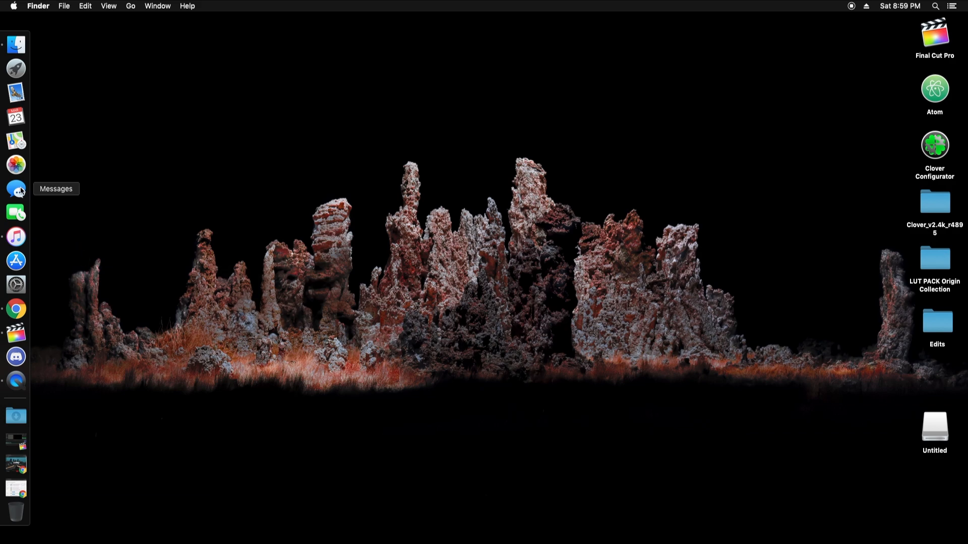
left_click(17, 260)
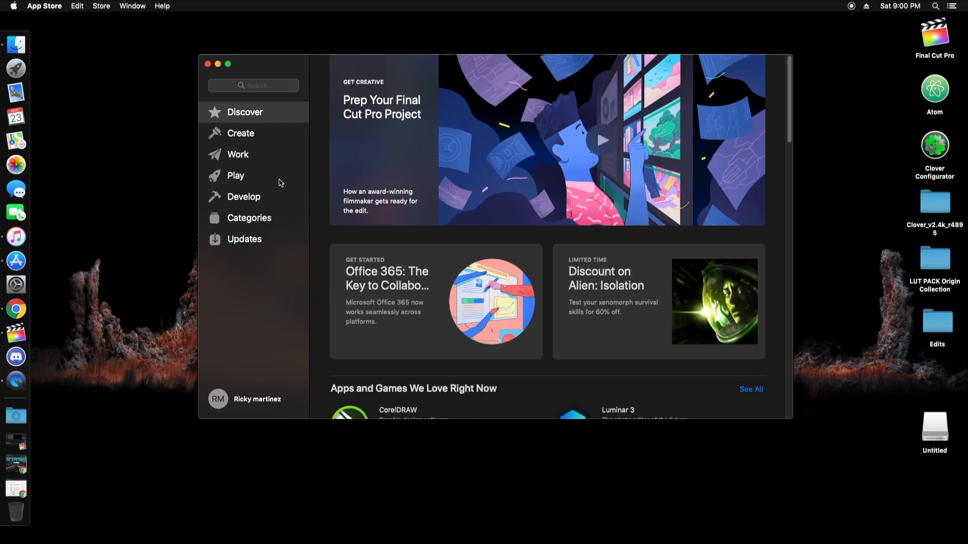
left_click(244, 196)
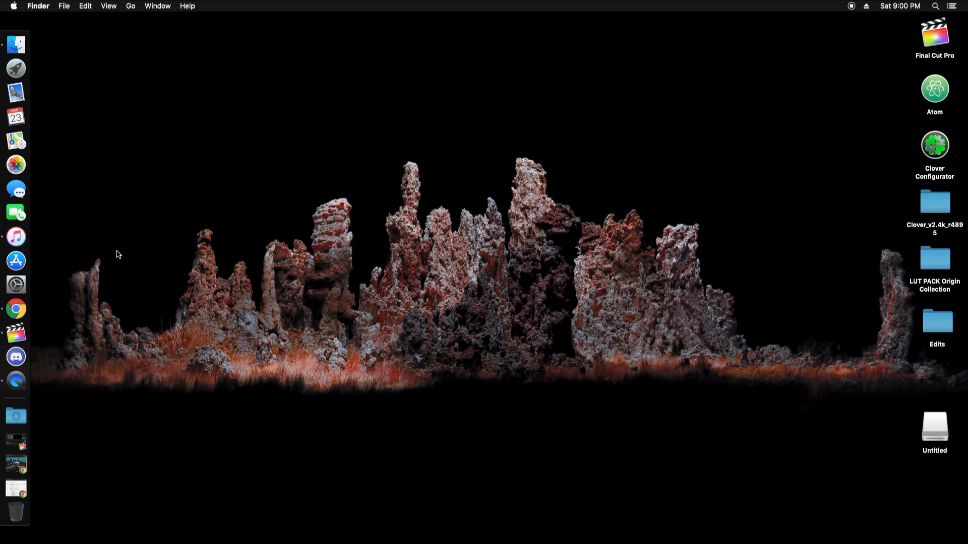
left_click(15, 190)
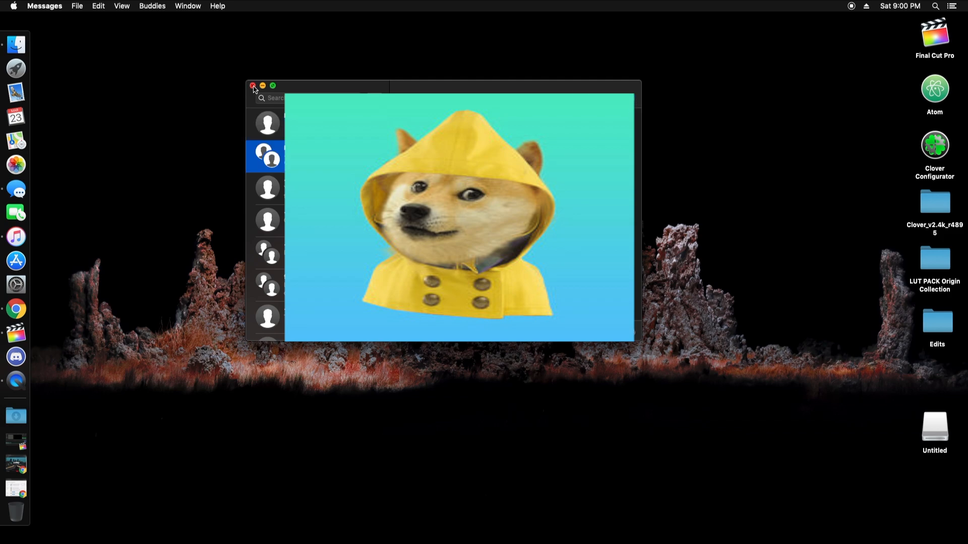
left_click(253, 86)
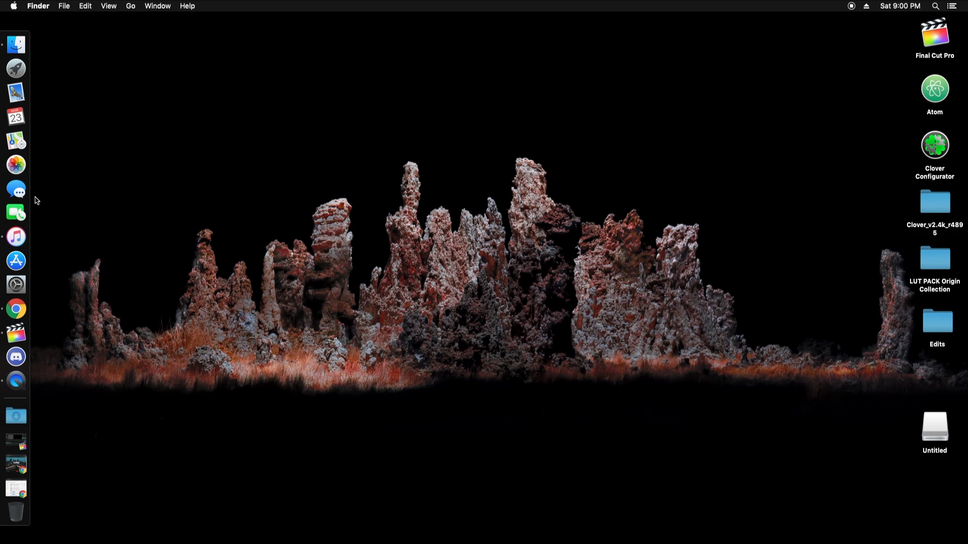
mouse_move(48, 333)
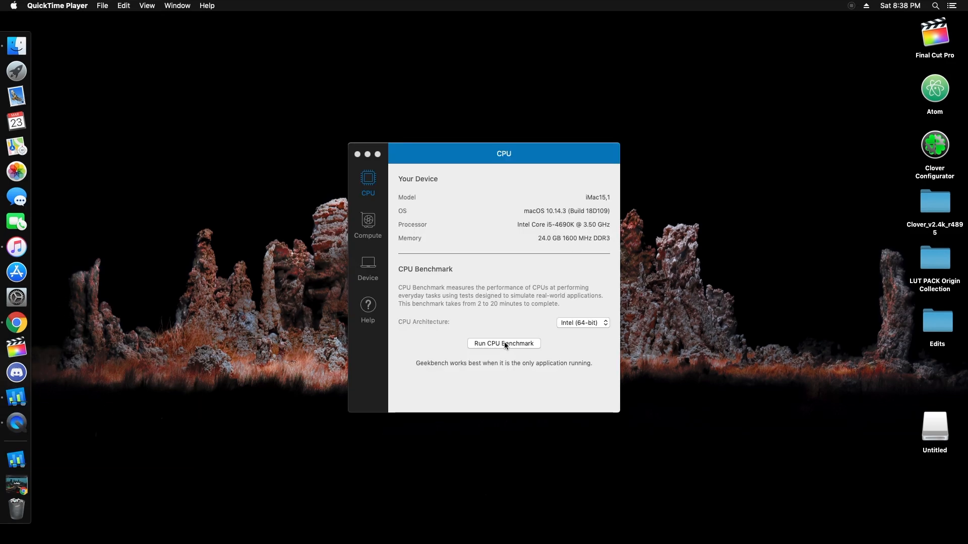
Step: Run the CPU benchmark and highlight the iMac15,1 result's 3772 / 9536 scores
left_click(504, 343)
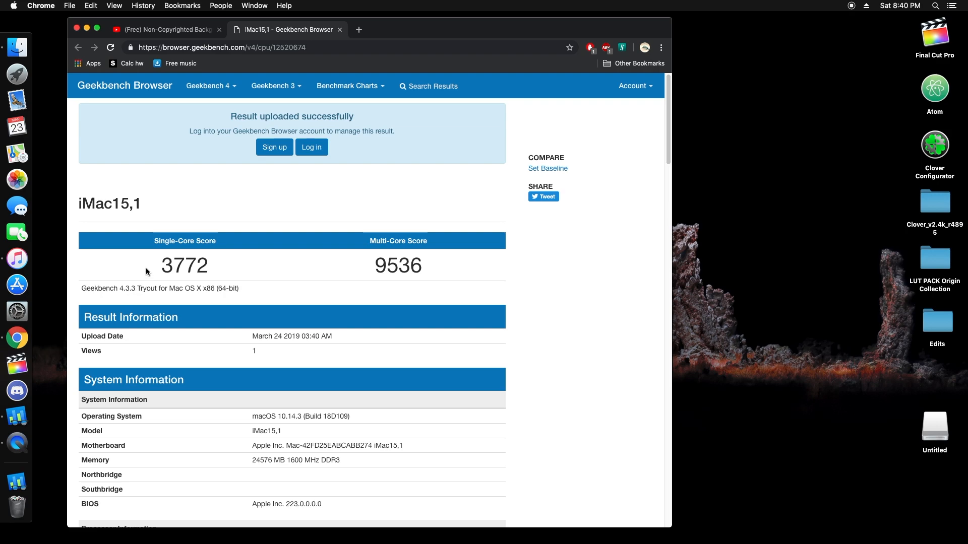
left_click_drag(373, 265, 421, 265)
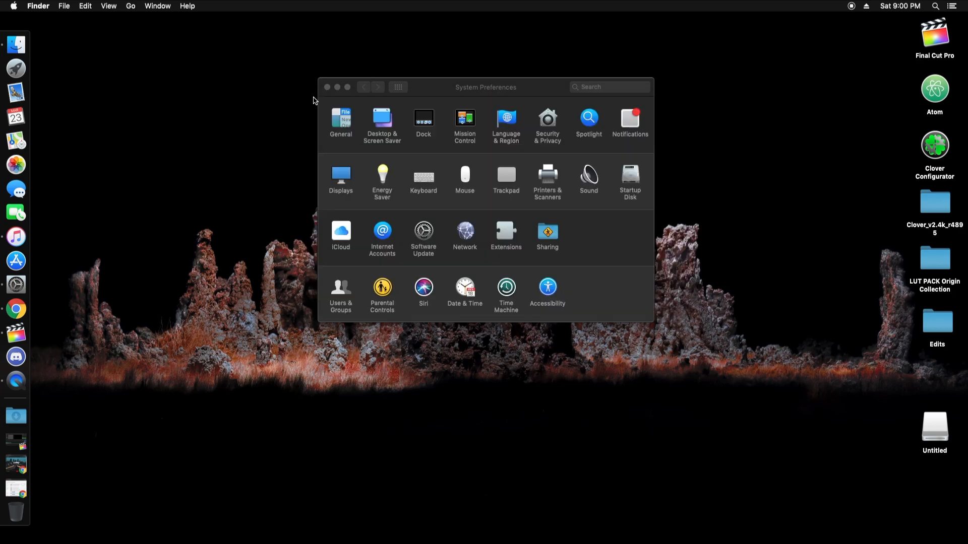
Step: Show the computer's drives via Go > Computer and select the Mojave hackintosh startup disk
left_click(130, 6)
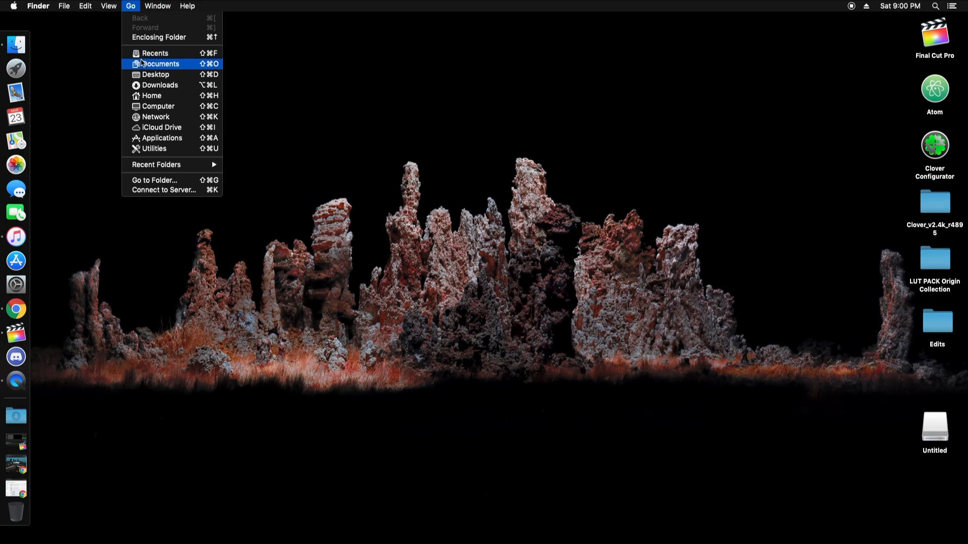
left_click(159, 106)
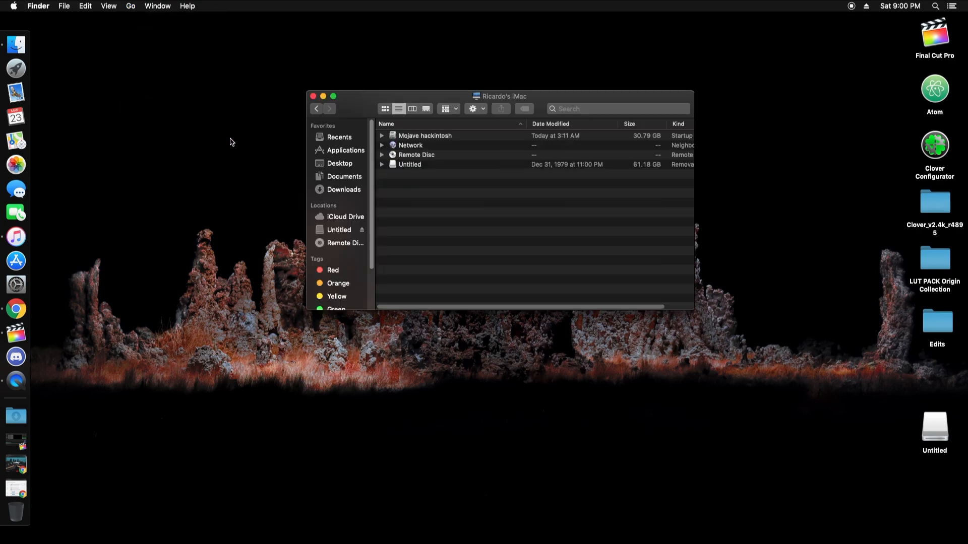
left_click(424, 135)
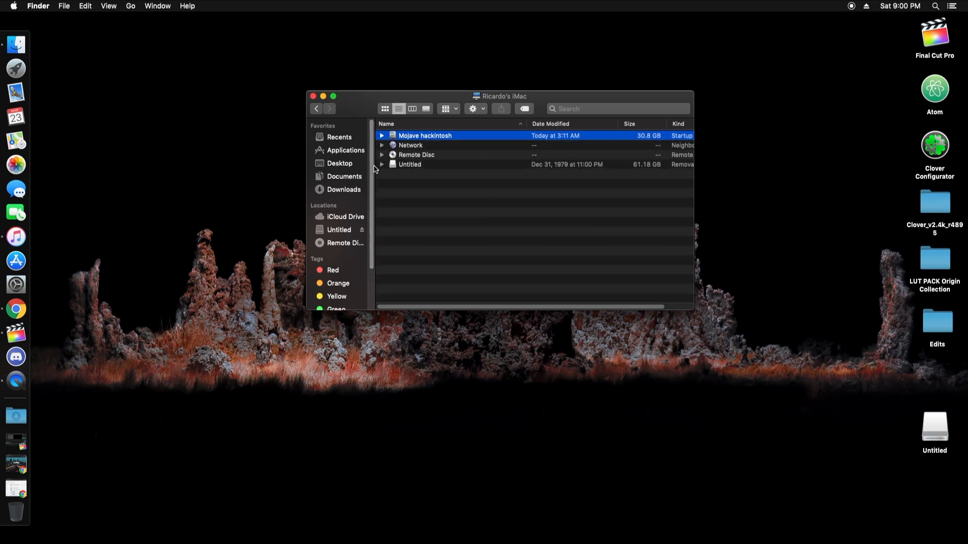
left_click(12, 6)
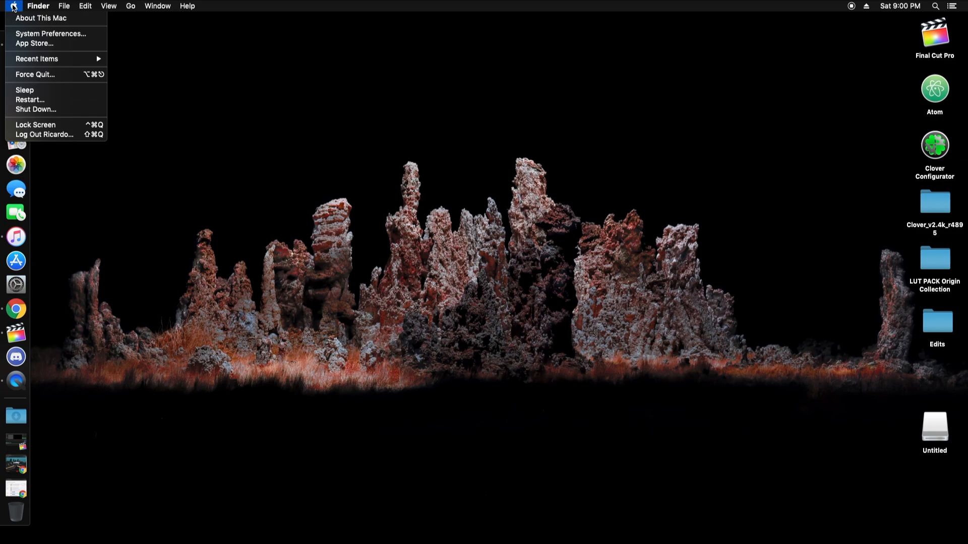
Step: Show About This Mac's overview and highlight the processor and graphics card details
left_click(41, 18)
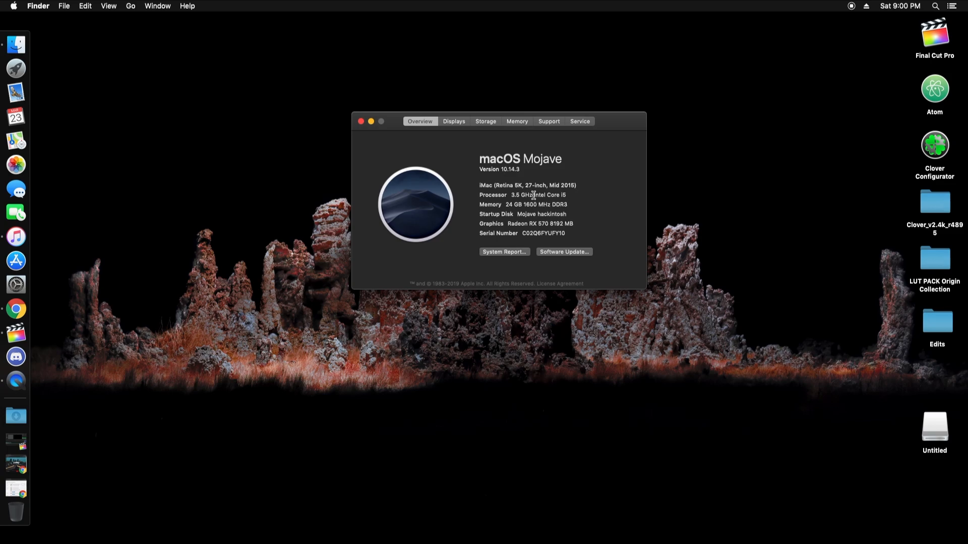
left_click_drag(510, 195, 565, 195)
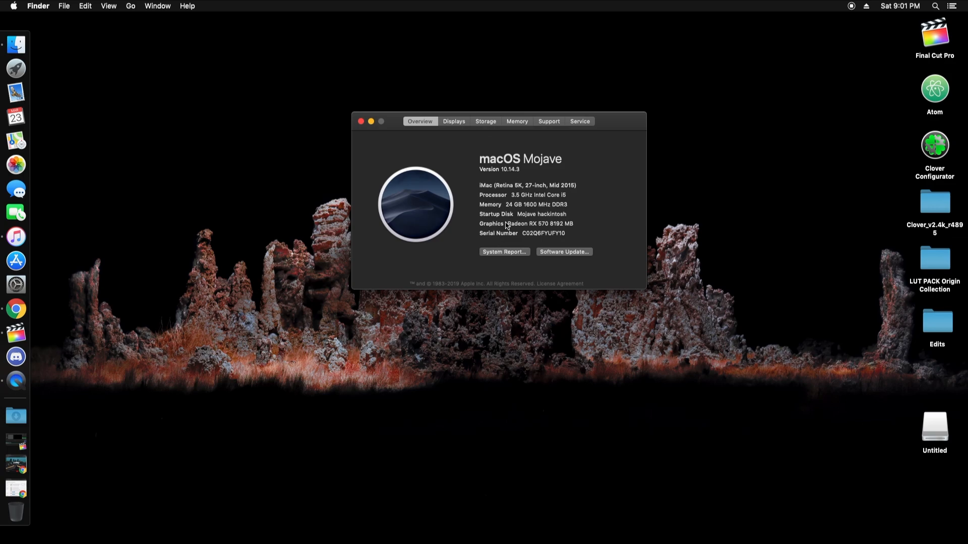
double_click(541, 224)
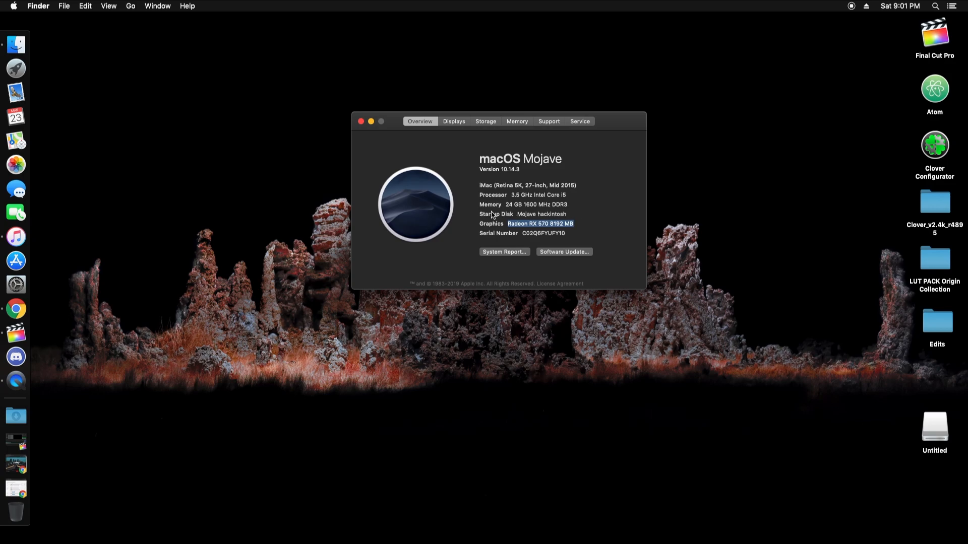
Step: Tour the Displays, Storage, Memory, Support and Service sections of About This Mac
left_click(453, 121)
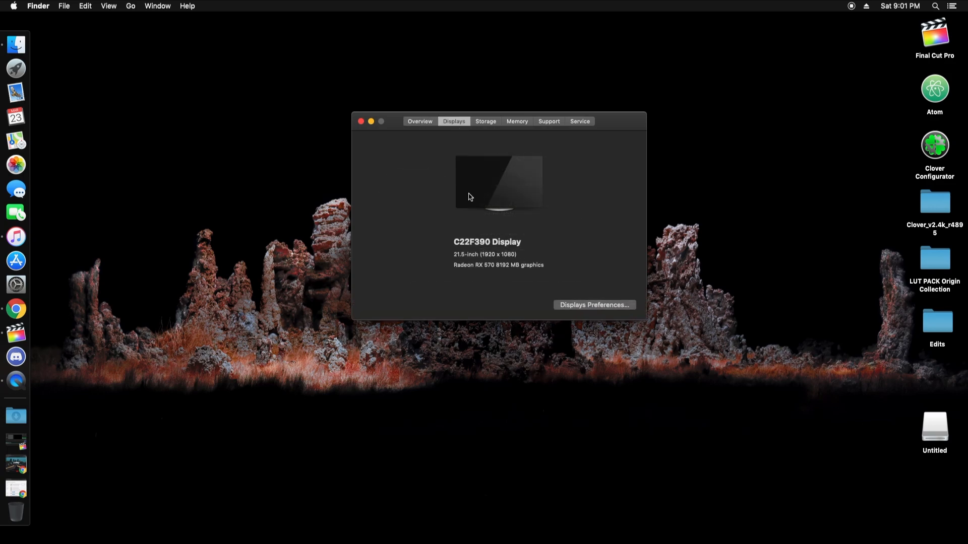
left_click(485, 121)
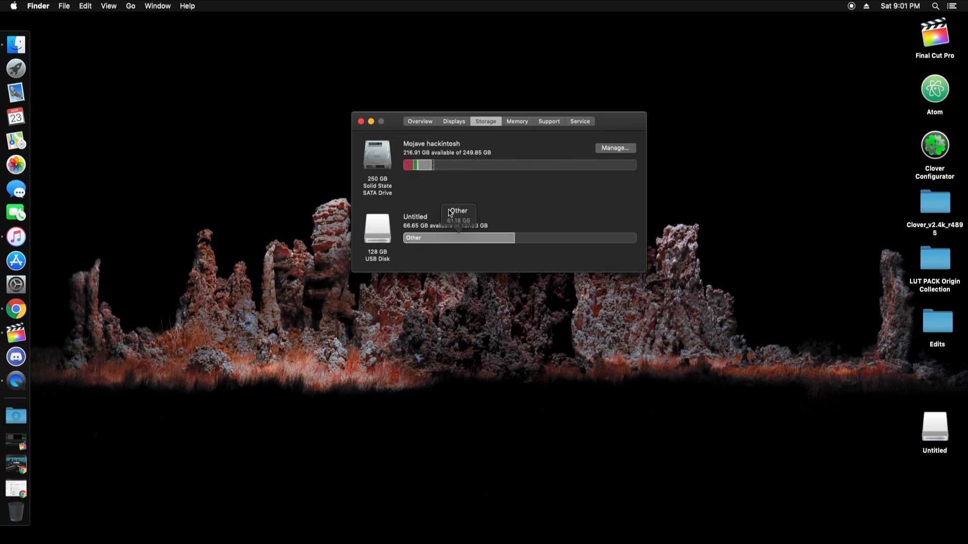
left_click(516, 121)
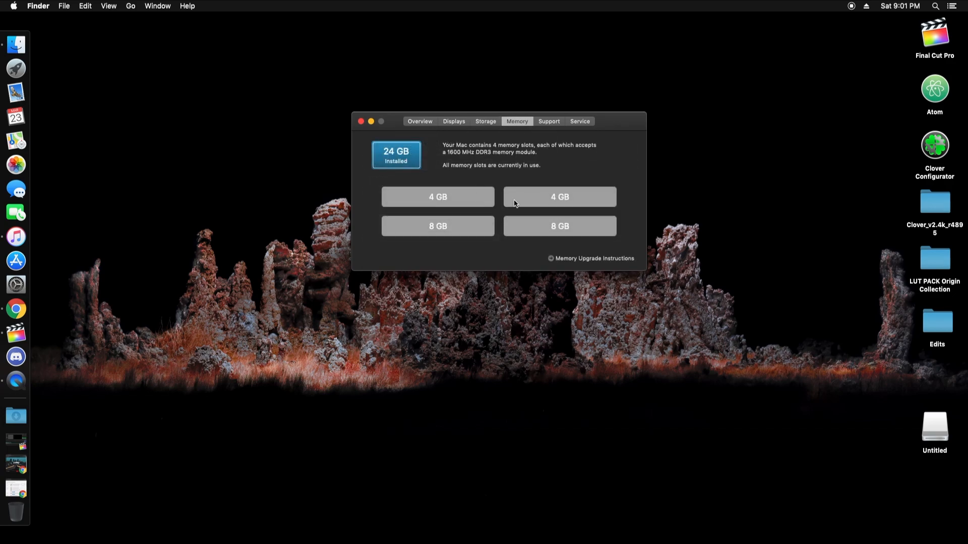
left_click(548, 121)
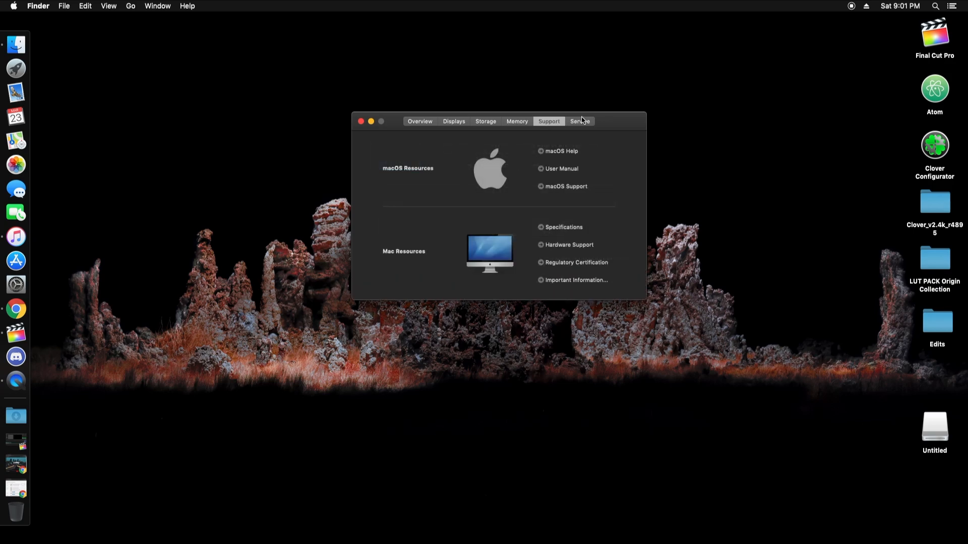
left_click(362, 121)
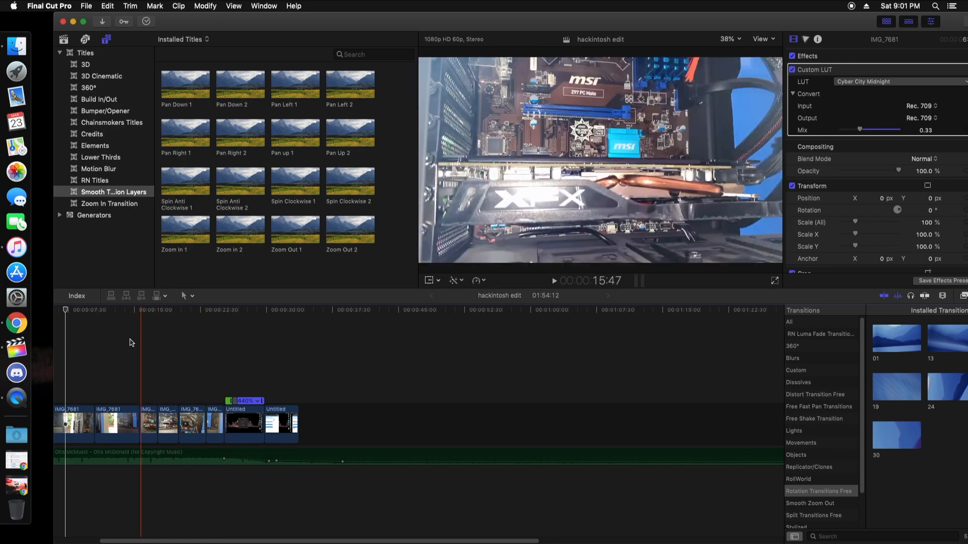
Step: Bring the Final Cut Pro hackintosh edit project timeline into focus
left_click(208, 351)
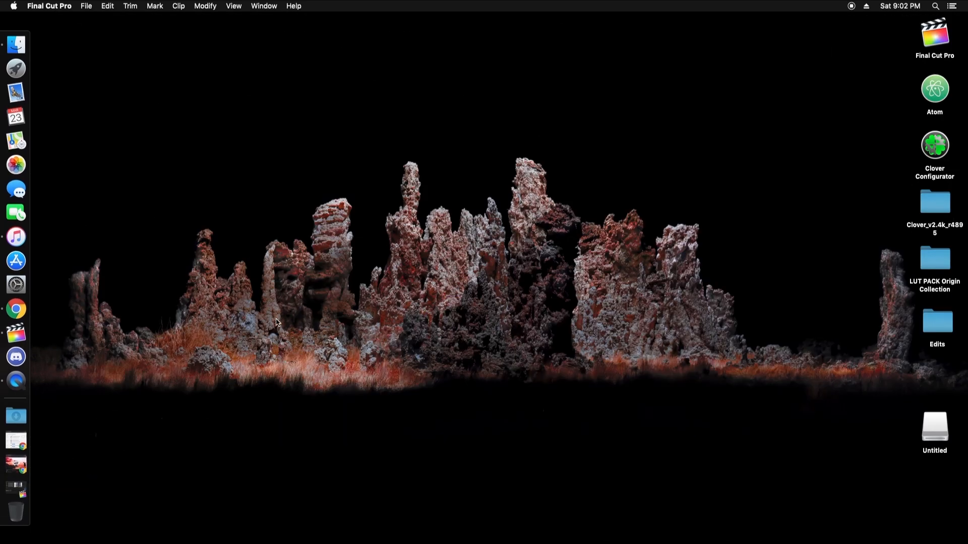
mouse_move(15, 213)
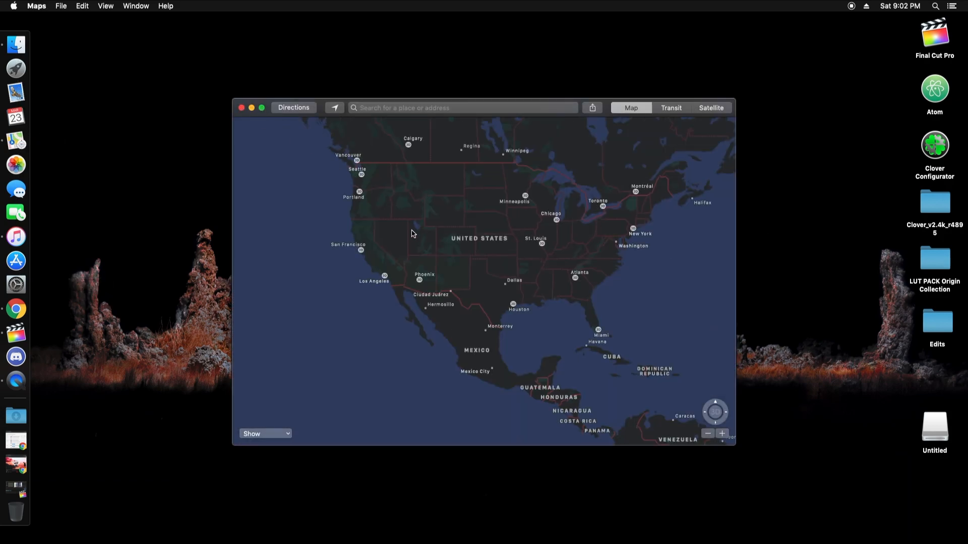
left_click(335, 108)
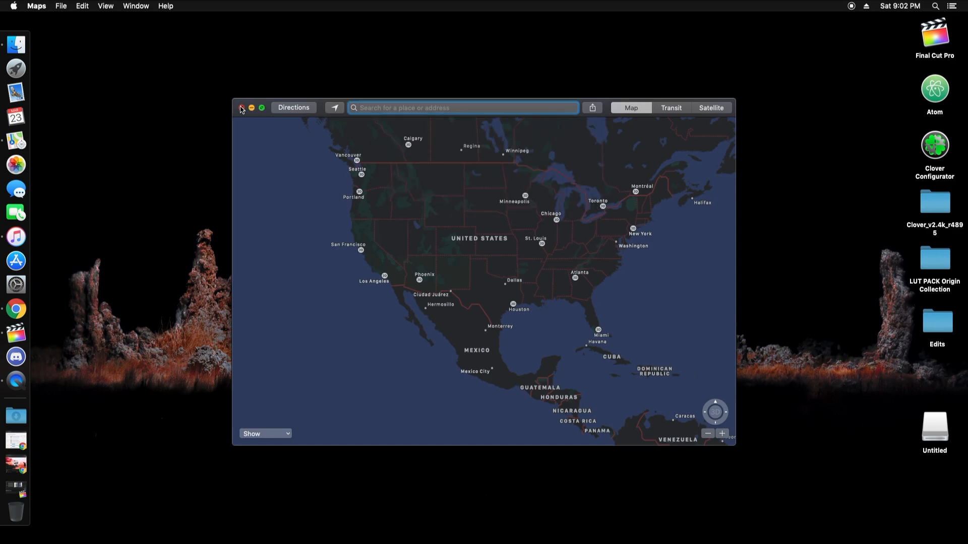
left_click(242, 108)
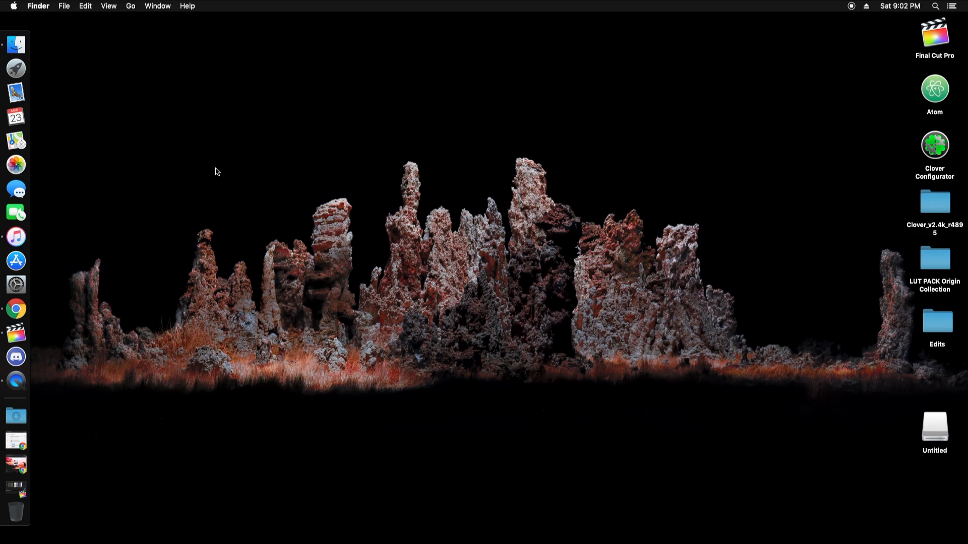
mouse_move(82, 61)
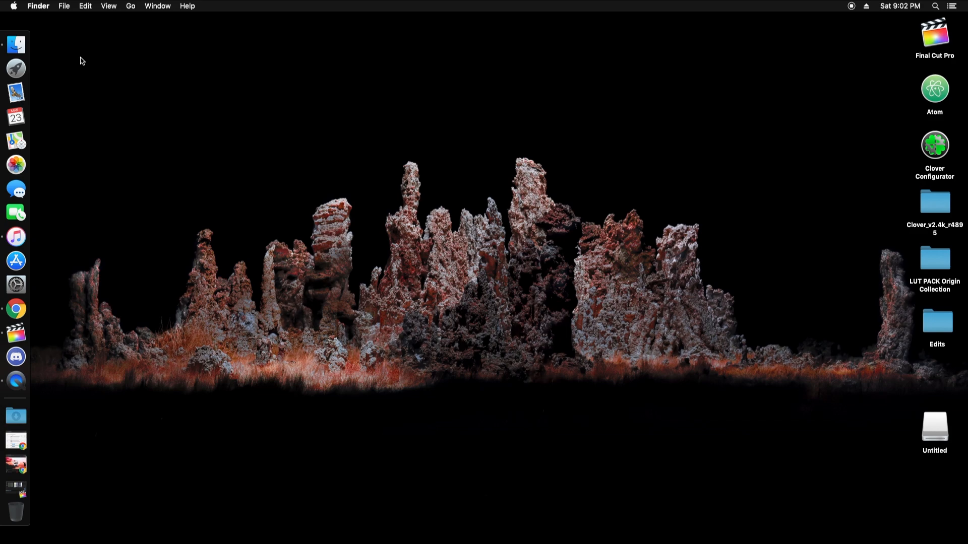
Step: Show About This Mac's overview with macOS Mojave 10.14.3, 24 GB memory and the Radeon RX 570 highlighted
left_click(13, 6)
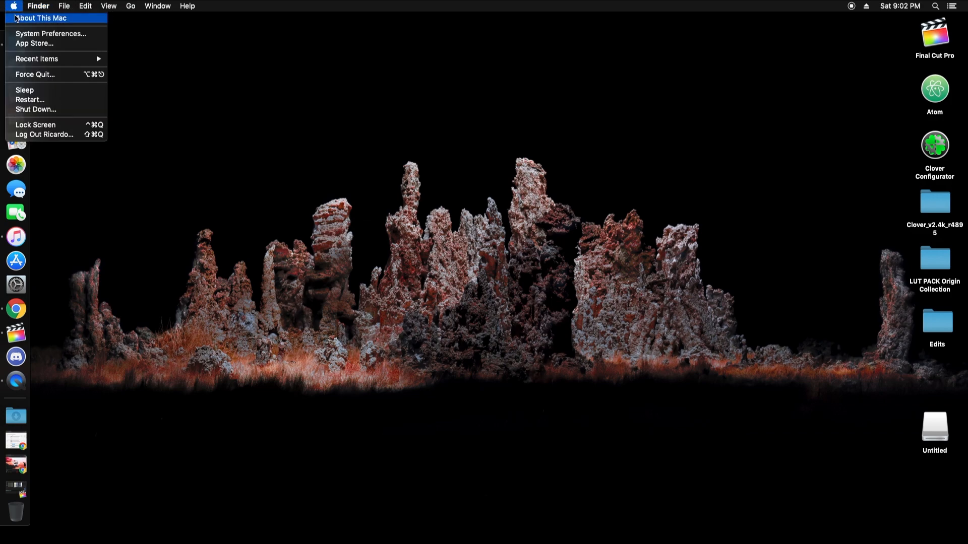
left_click(41, 18)
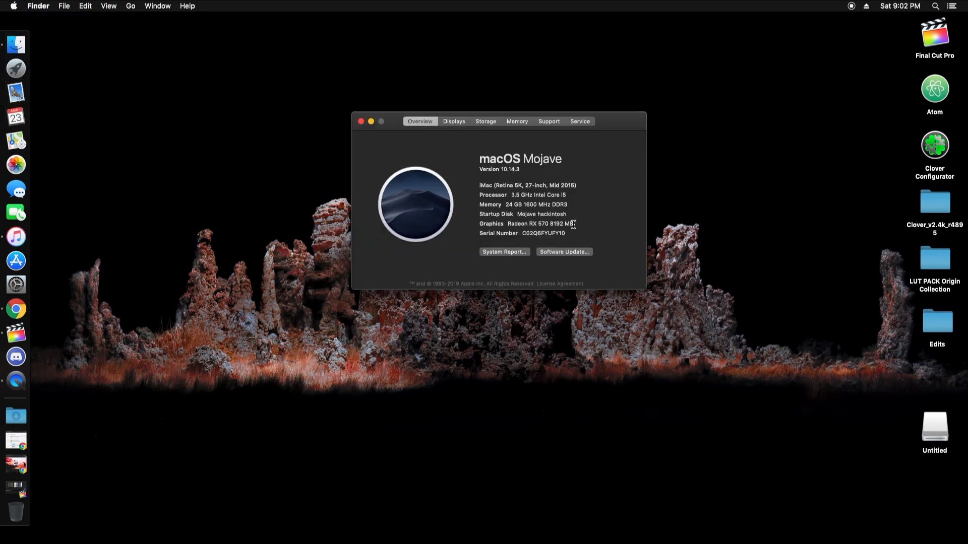
double_click(557, 224)
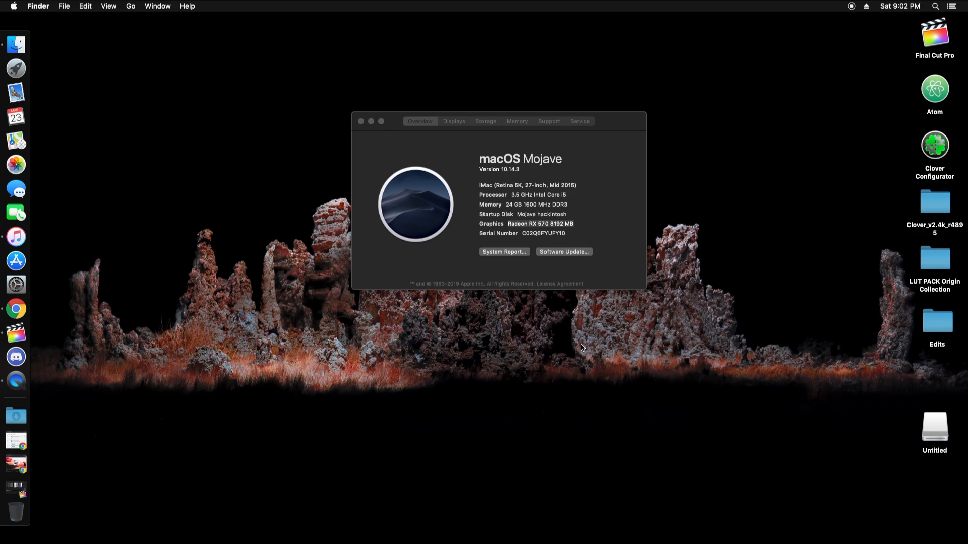
mouse_move(753, 246)
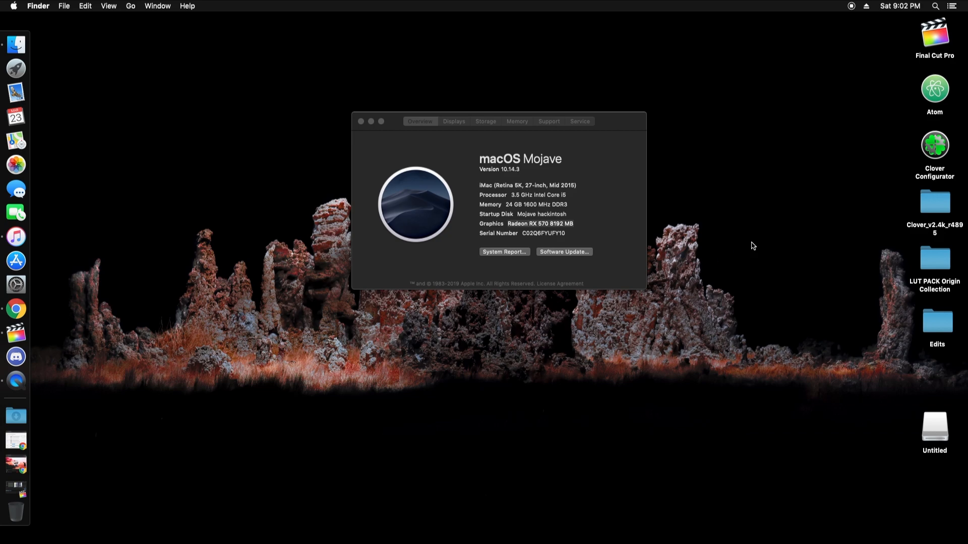
mouse_move(560, 198)
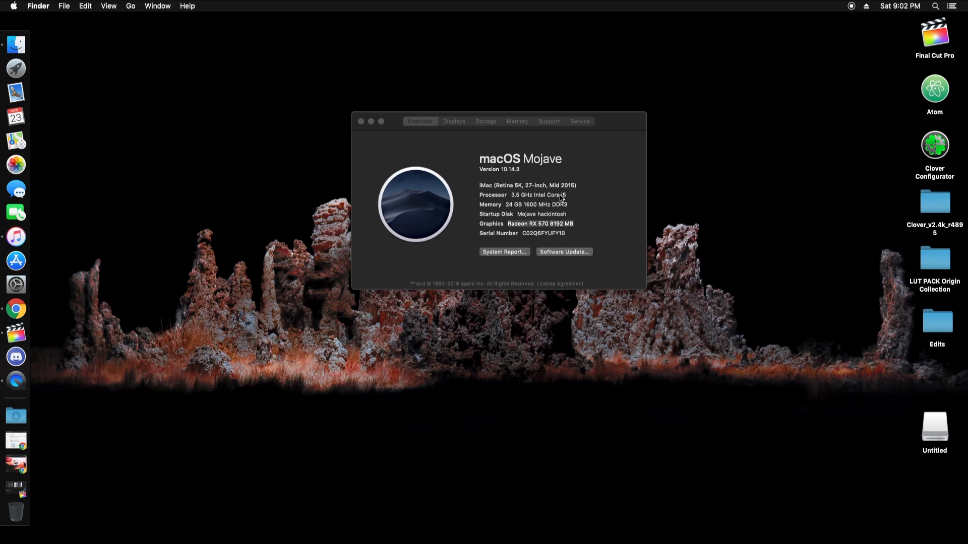
mouse_move(304, 246)
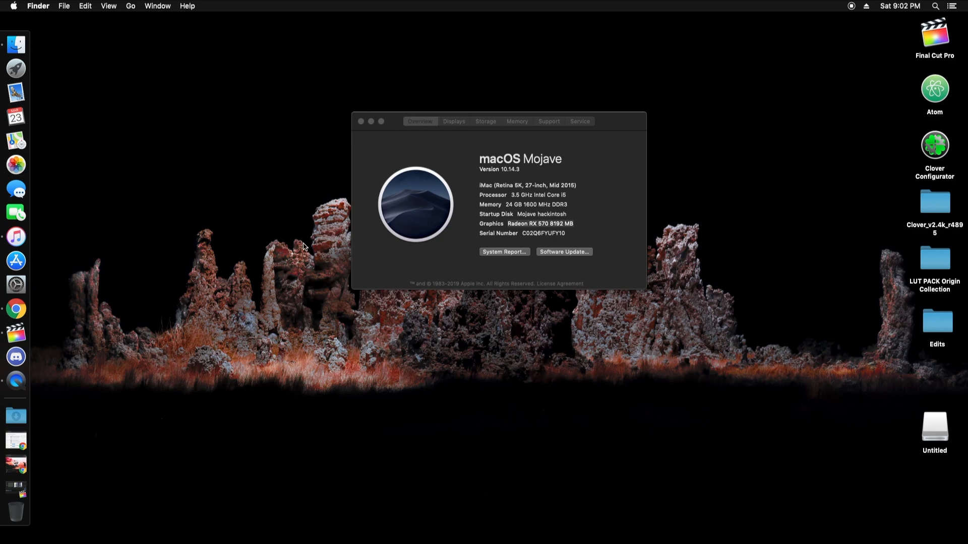
mouse_move(405, 427)
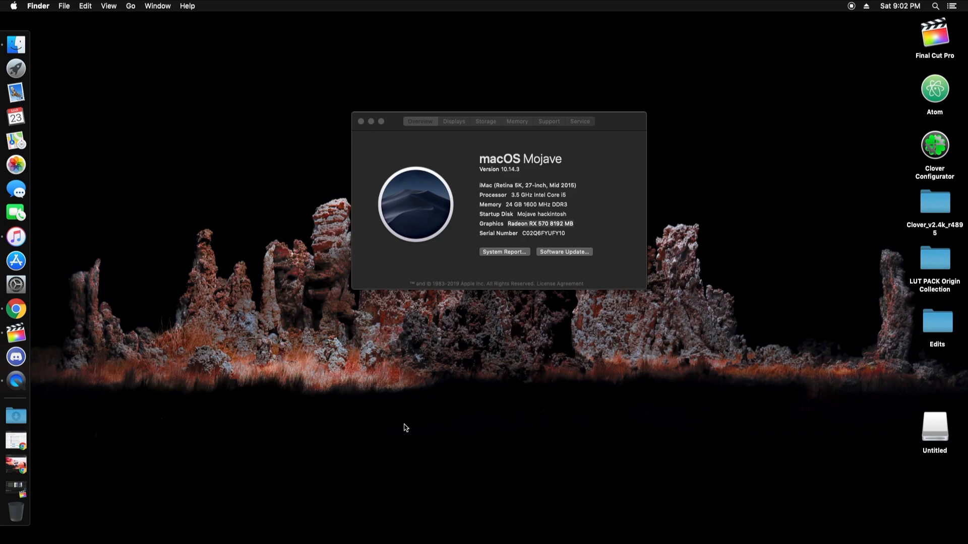
mouse_move(312, 401)
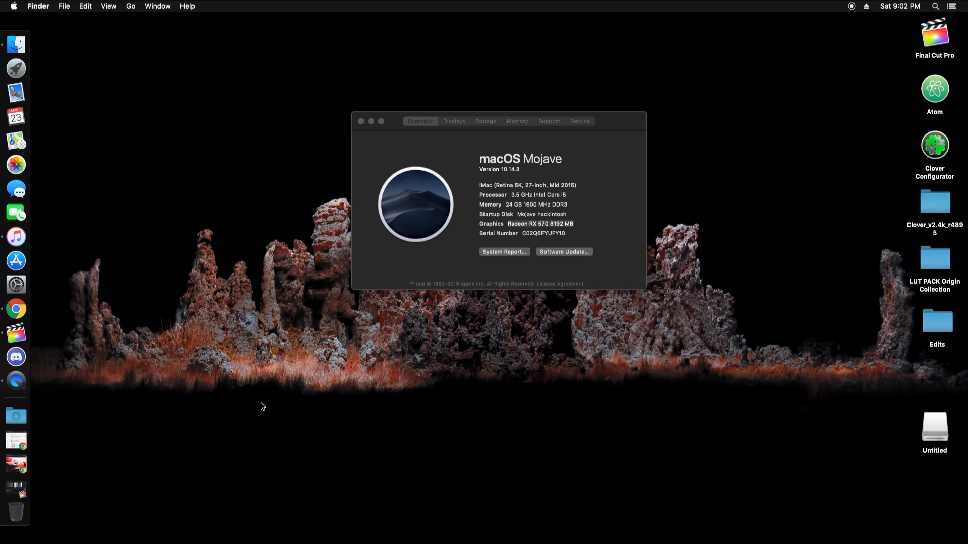
mouse_move(587, 438)
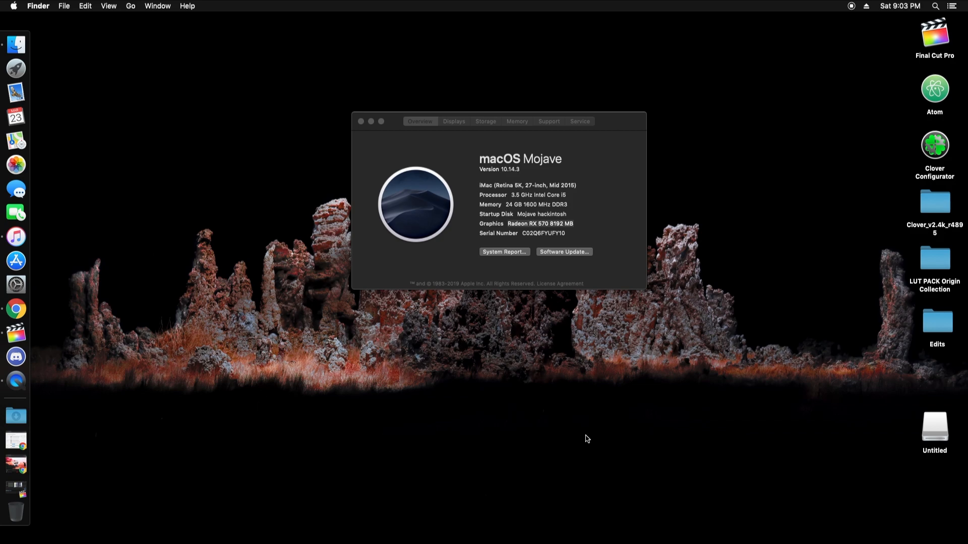